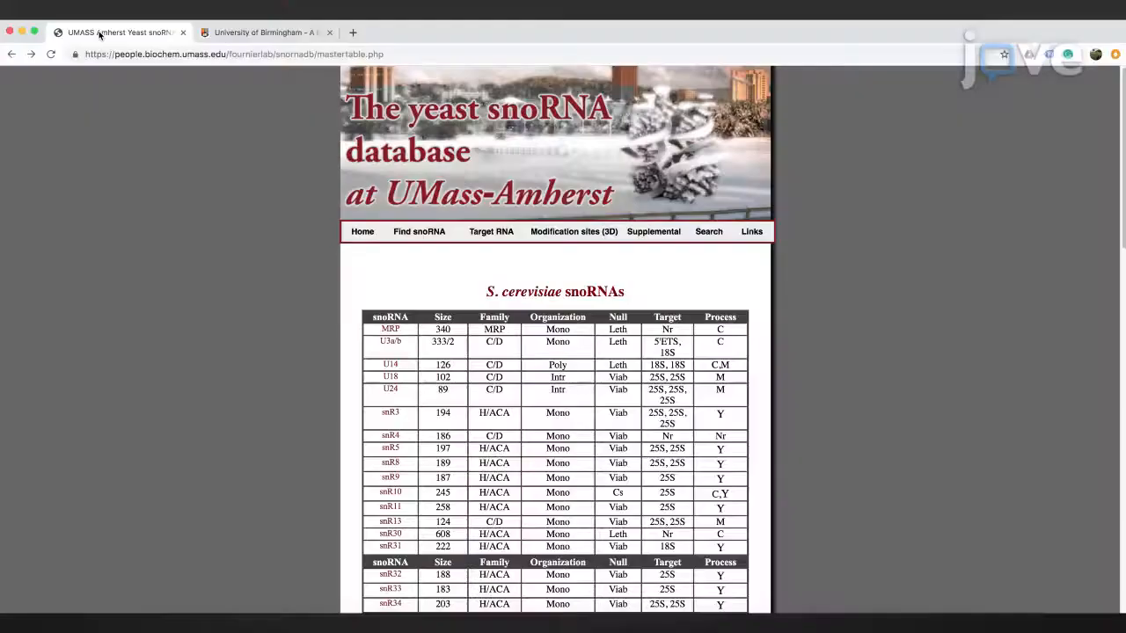
{"action": "mouse_move", "coordinate": [99, 32]}
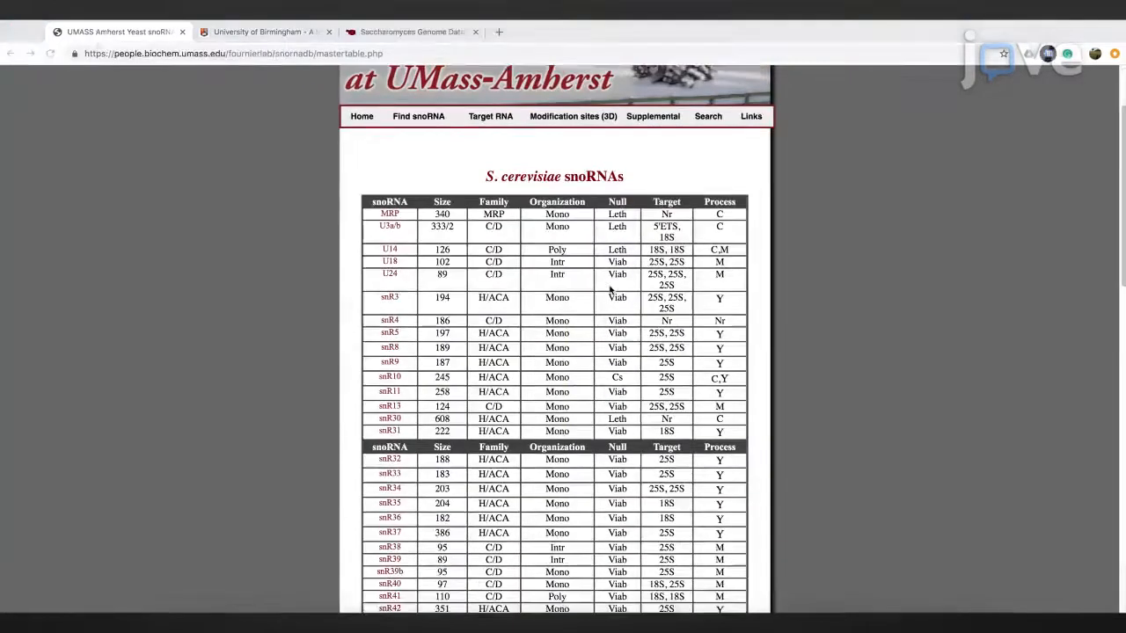
- Open the snR13 entry from the S. cerevisiae snoRNA table
{"action": "scroll", "scroll_direction": "down", "scroll_amount": 3}
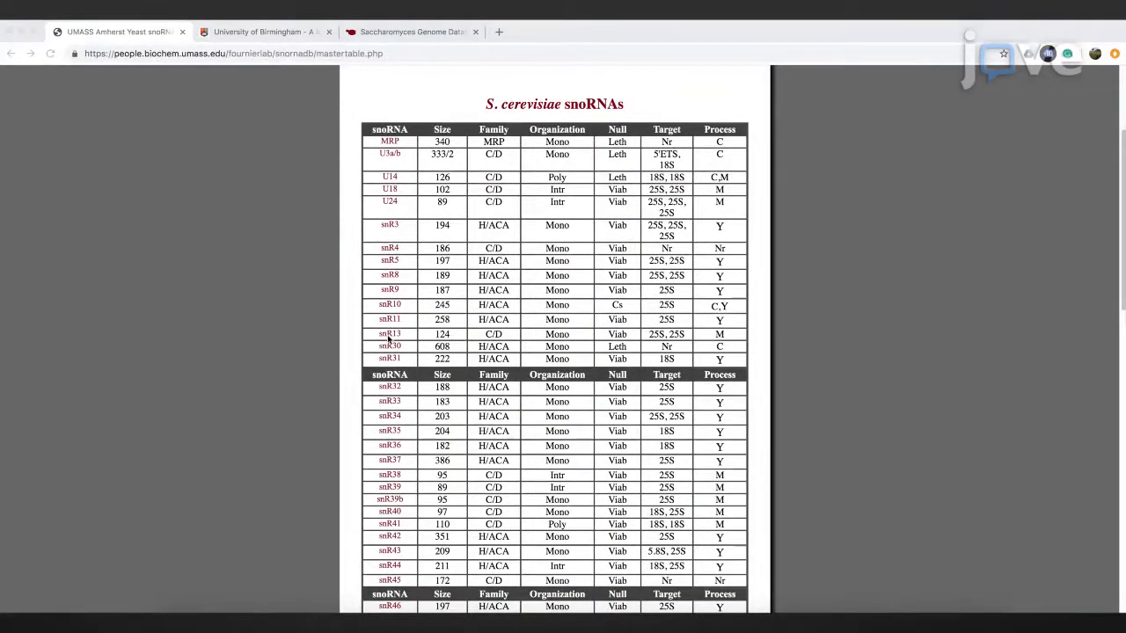
{"action": "mouse_move", "coordinate": [388, 334]}
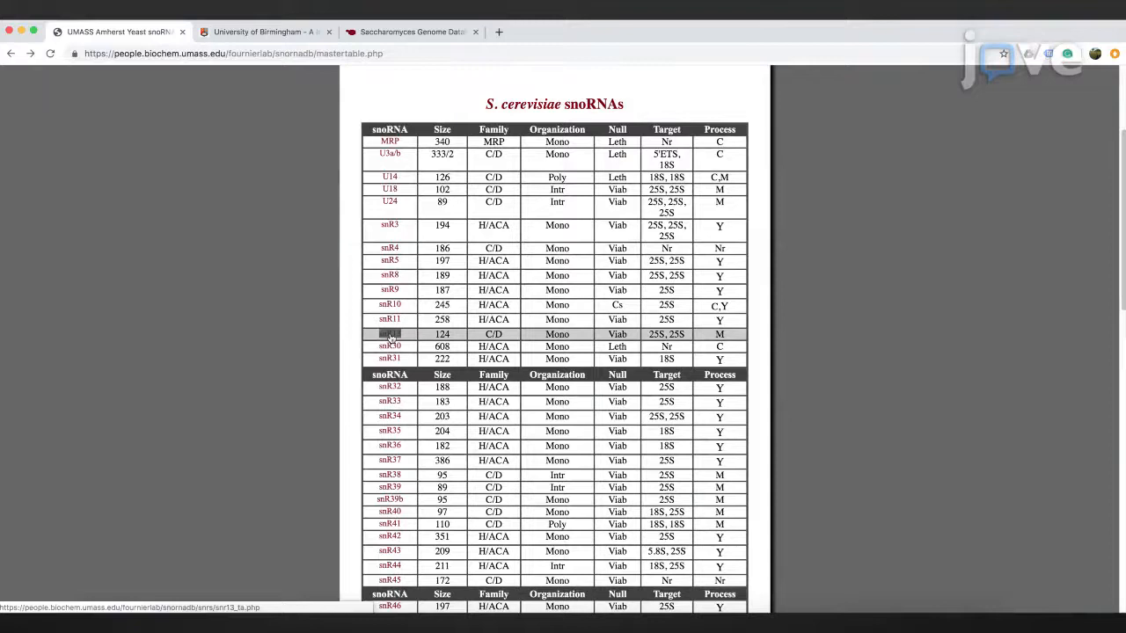
{"action": "left_click", "coordinate": [389, 334]}
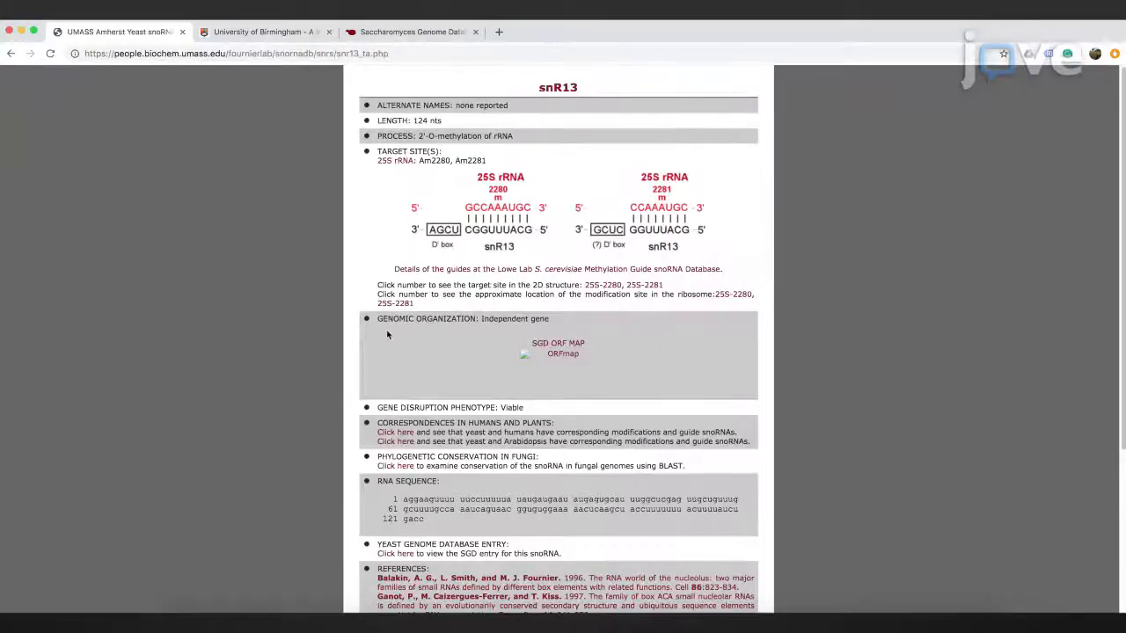
{"action": "mouse_move", "coordinate": [653, 191]}
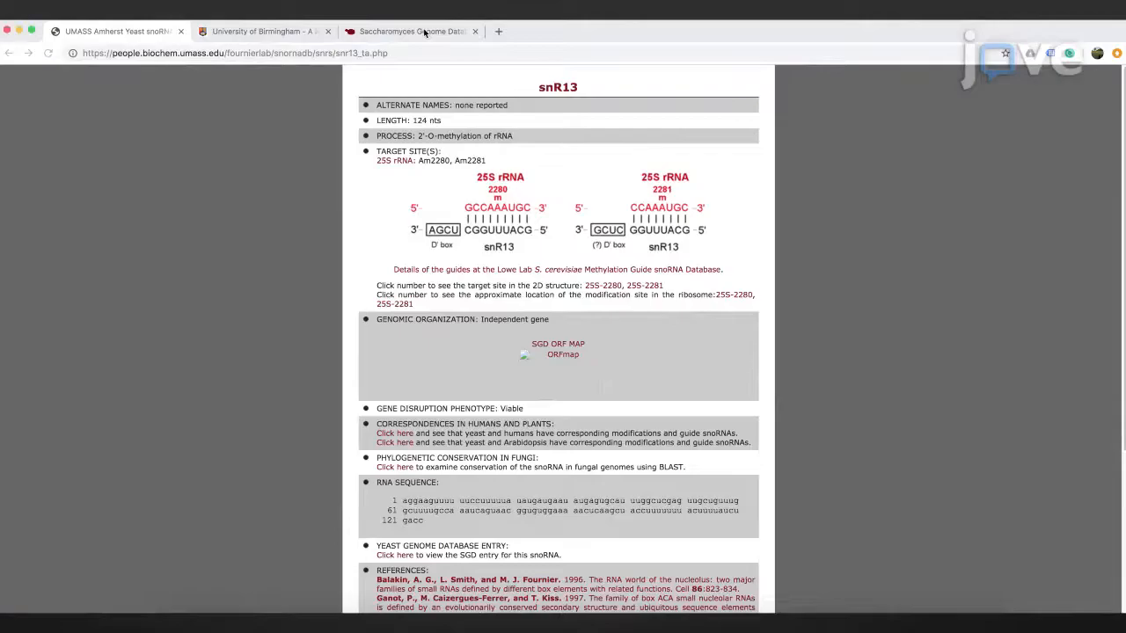
- Look up the 25S rRNA gene RDN25-1 in the Saccharomyces Genome Database
{"action": "left_click", "coordinate": [410, 30]}
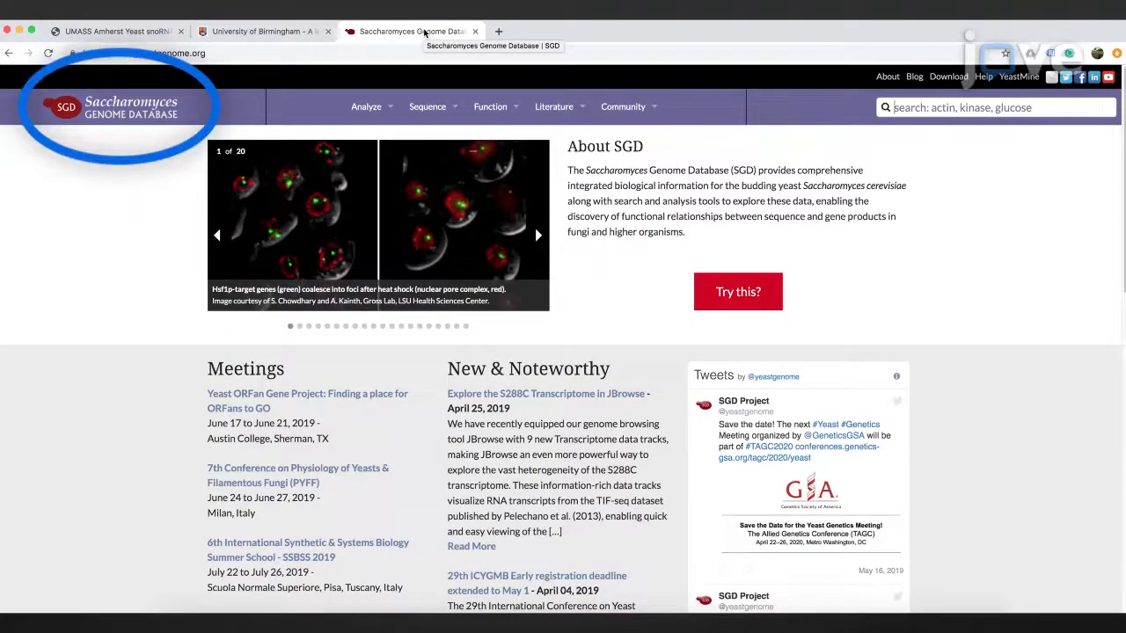
{"action": "type", "text": "RD"}
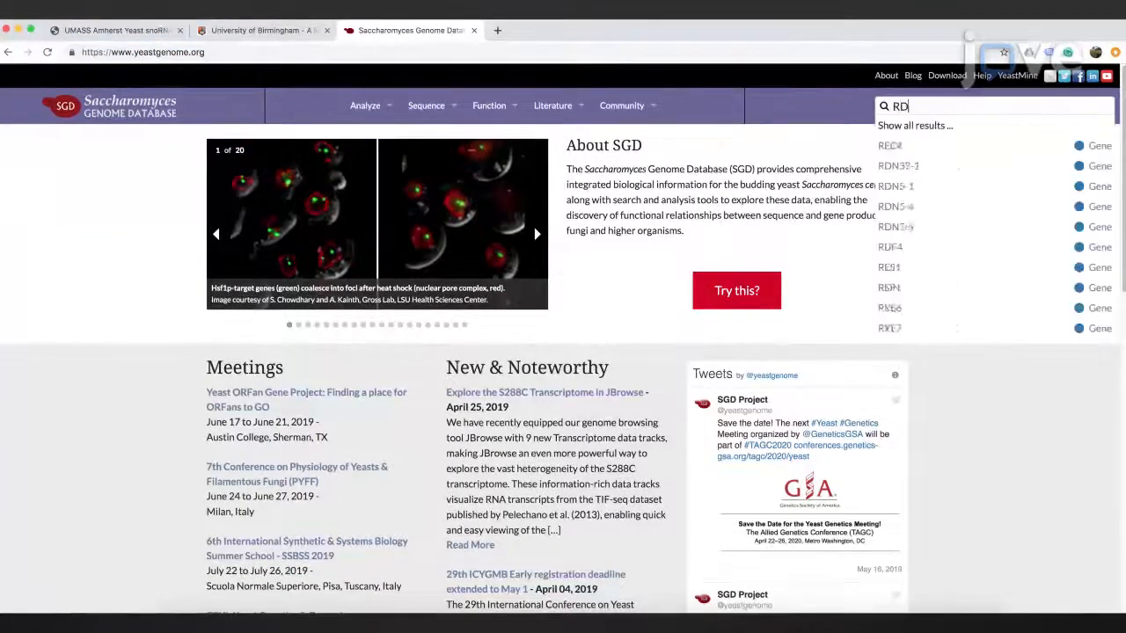
{"action": "left_click", "coordinate": [895, 166]}
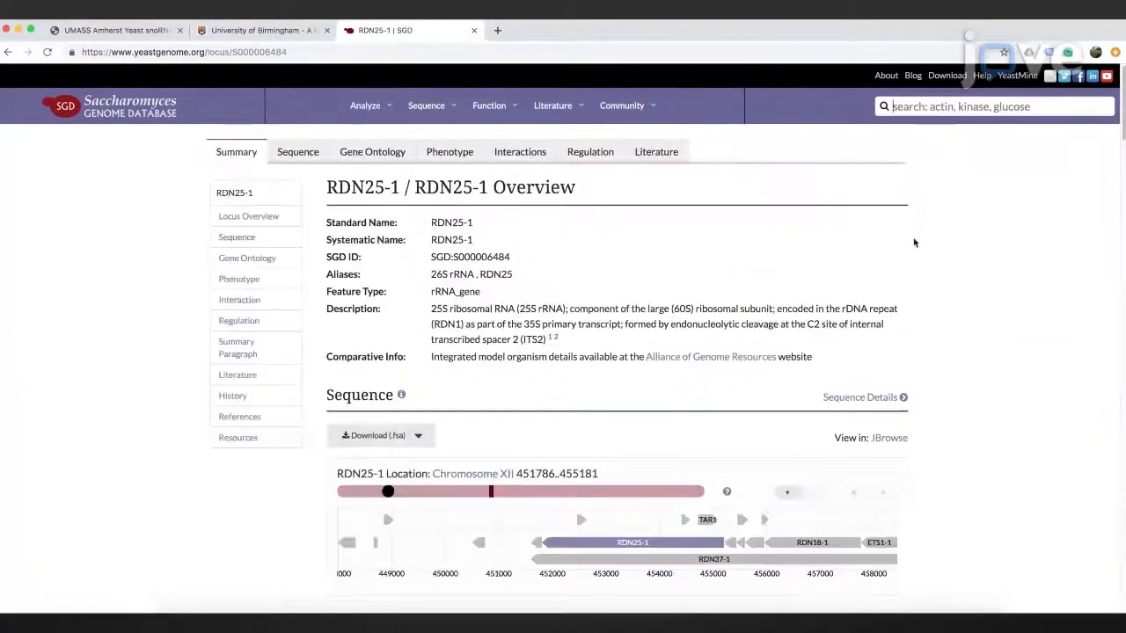
{"action": "left_click", "coordinate": [297, 152]}
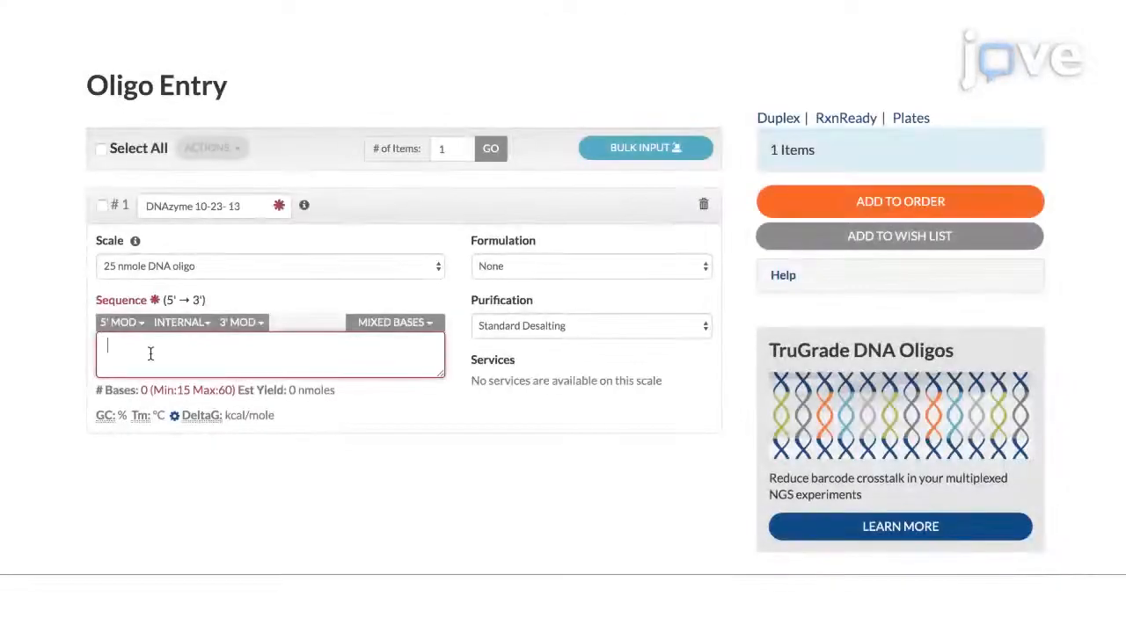
- Enter sequence ATGACGAGGCAGGCTAGCTACAACGATTGGCTACCTTAA for DNAzyme 10-23-13 and add it to the order
{"action": "type", "text": "ATGACGAGGCAGGCTAGCTACAACGATTGGCTACCTTAA"}
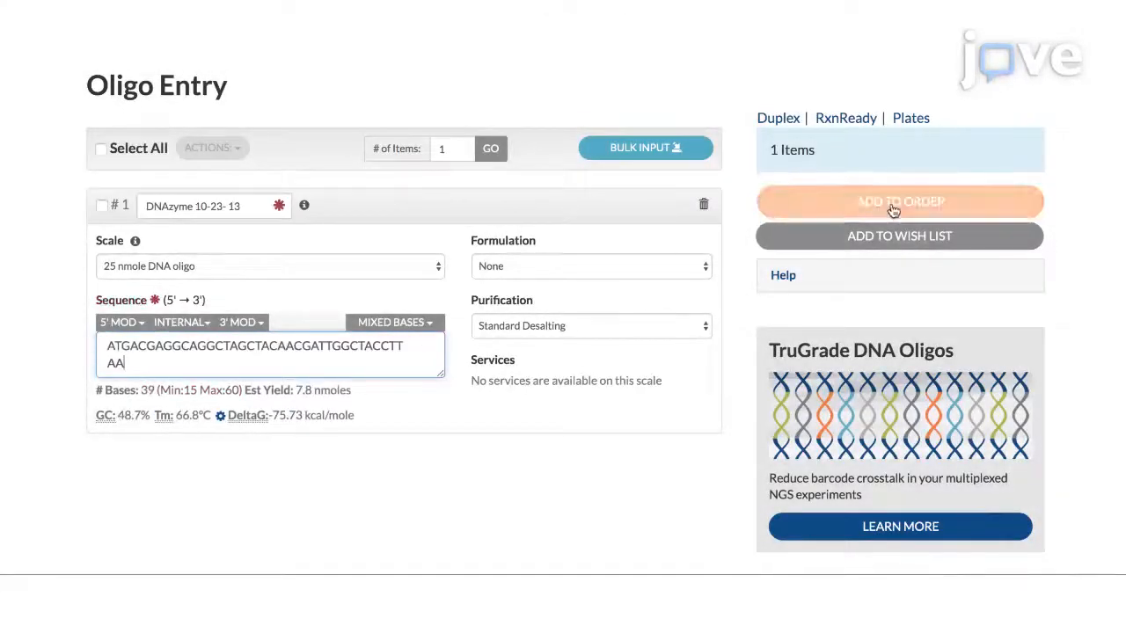
{"action": "left_click", "coordinate": [899, 201]}
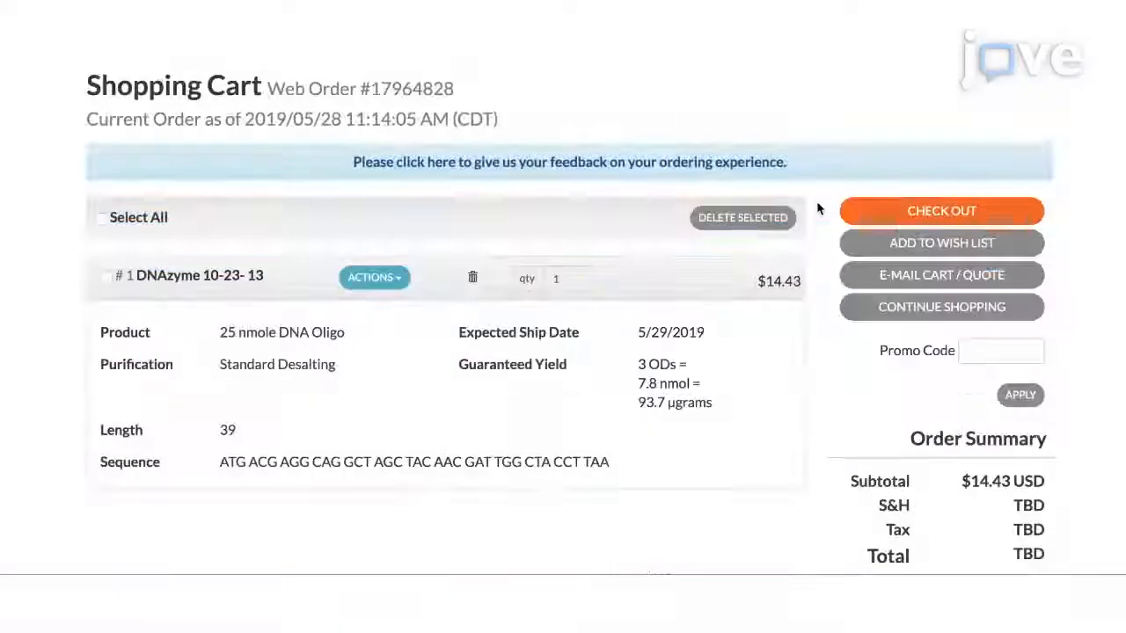